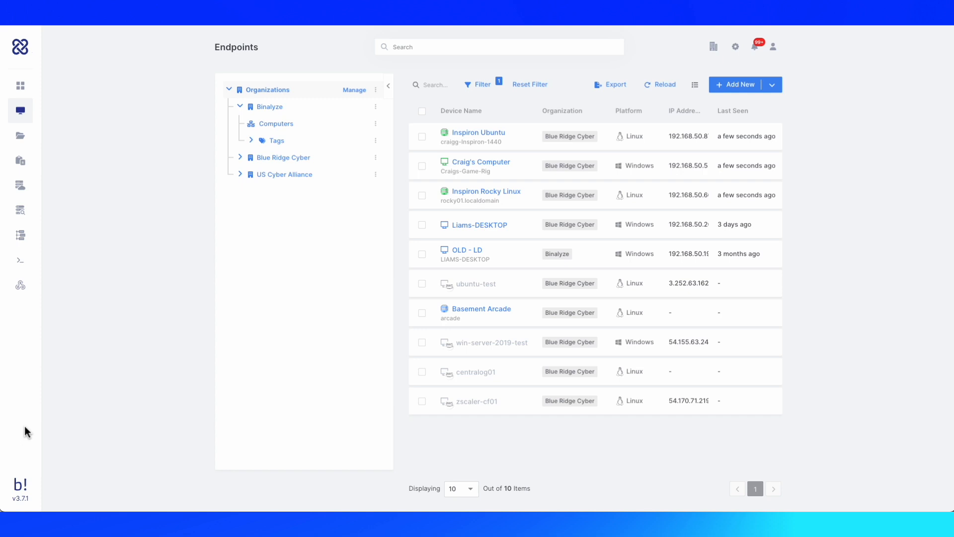
{"action": "mouse_move", "coordinate": [21, 211]}
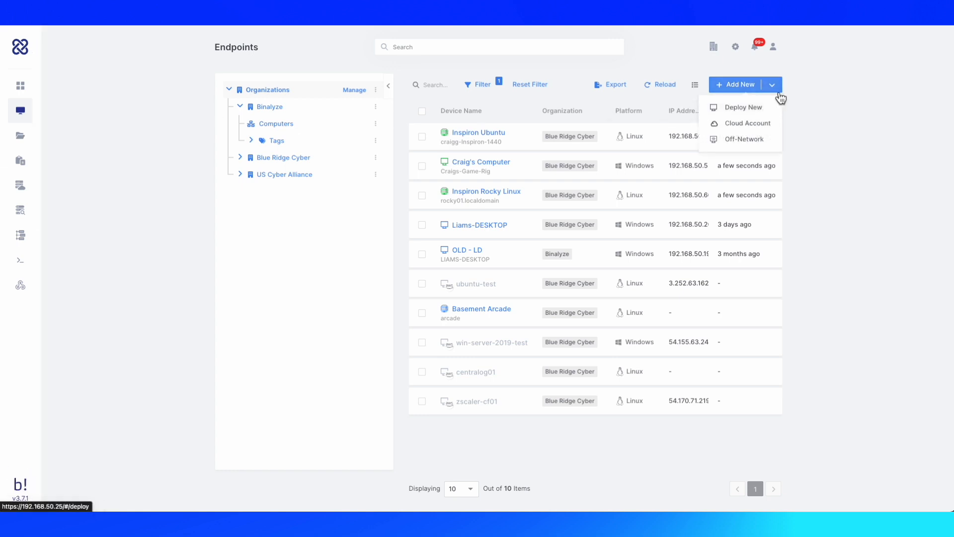
{"action": "mouse_move", "coordinate": [744, 108]}
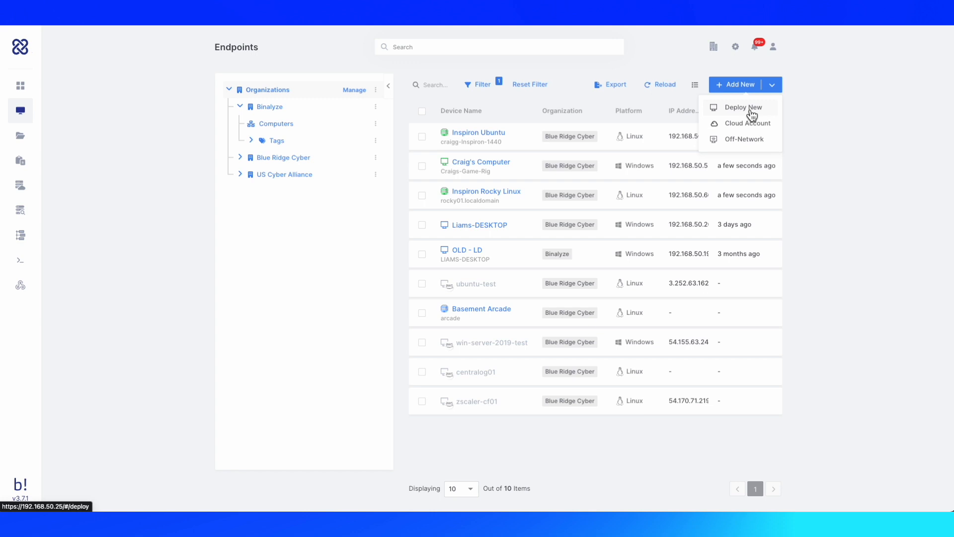
- Start a new endpoint deployment for the Blue Ridge Cyber organization
{"action": "left_click", "coordinate": [741, 108]}
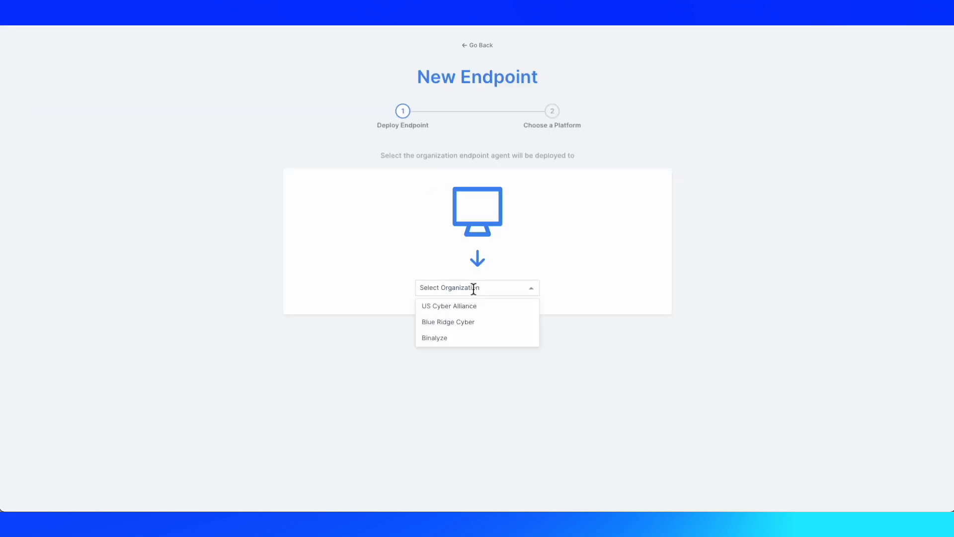
{"action": "mouse_move", "coordinate": [471, 325]}
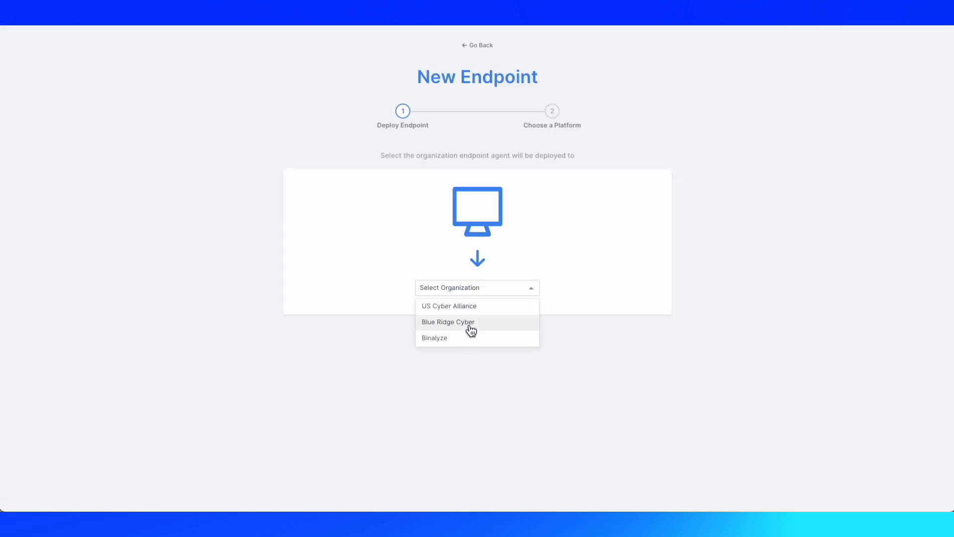
{"action": "left_click", "coordinate": [448, 322]}
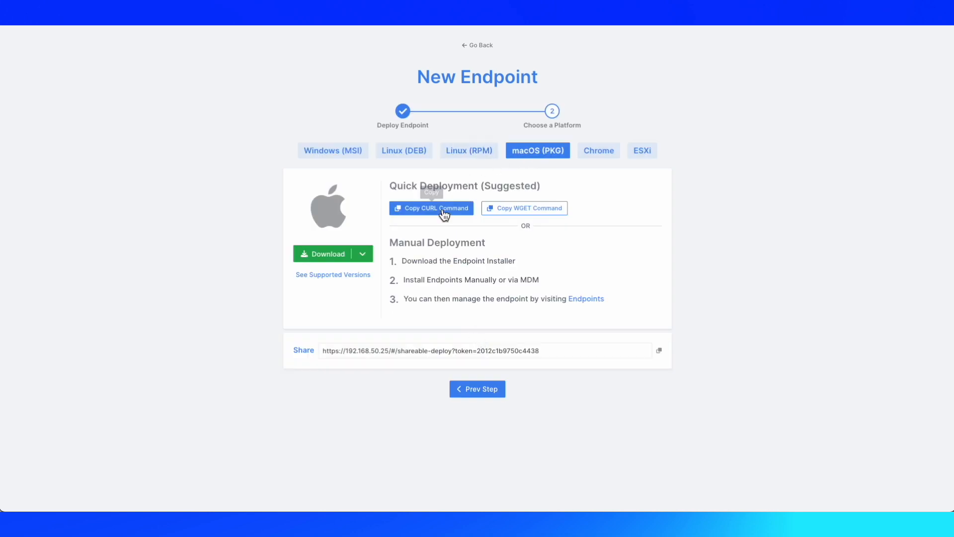
{"action": "left_click", "coordinate": [469, 150]}
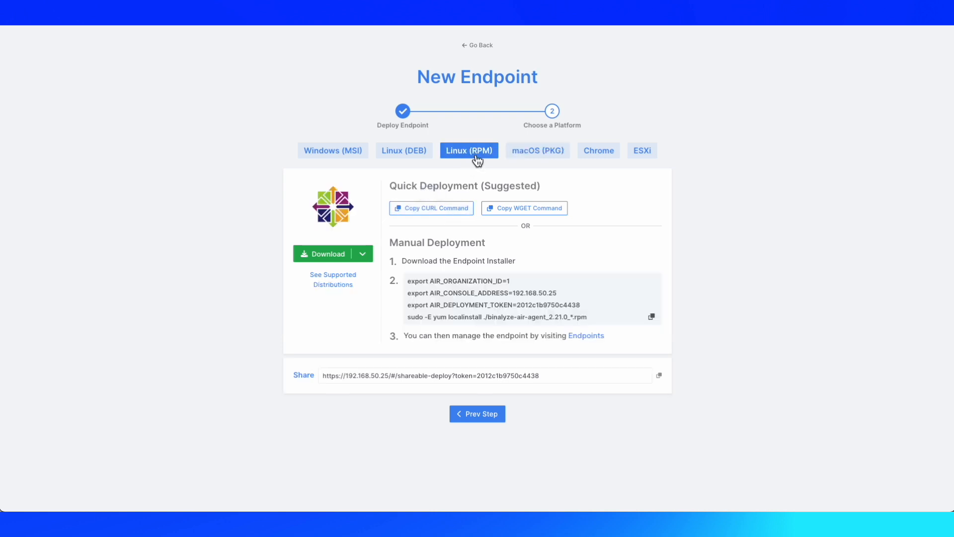
{"action": "left_click", "coordinate": [404, 150]}
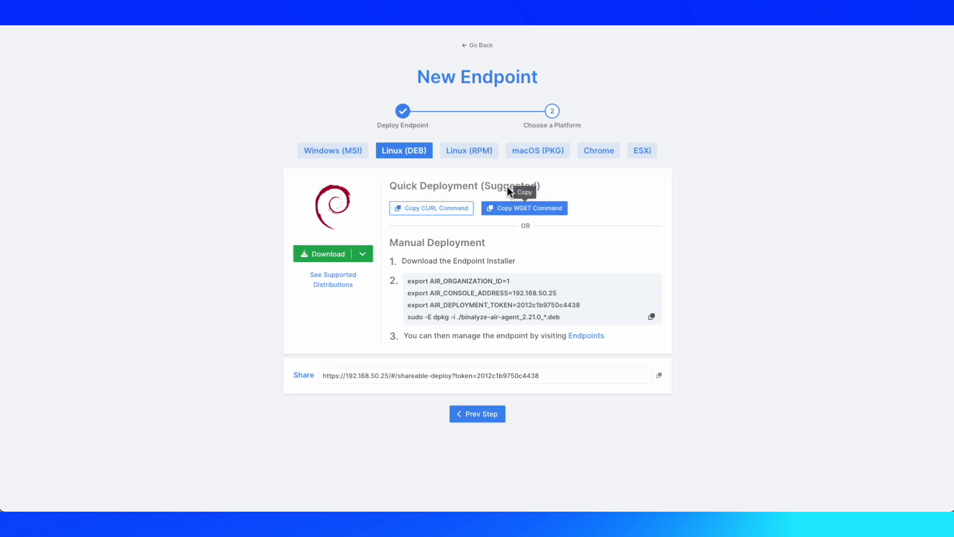
{"action": "left_click", "coordinate": [537, 150]}
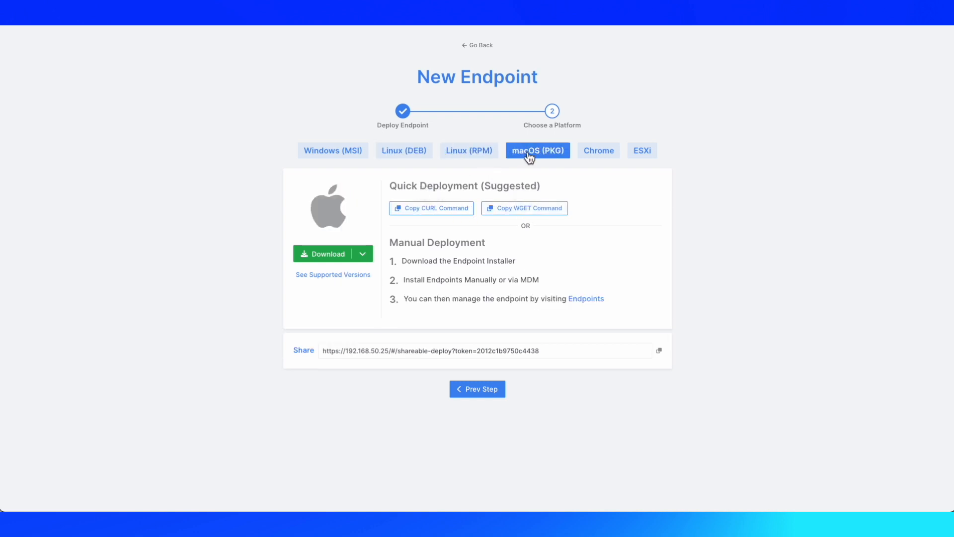
{"action": "left_click", "coordinate": [332, 150]}
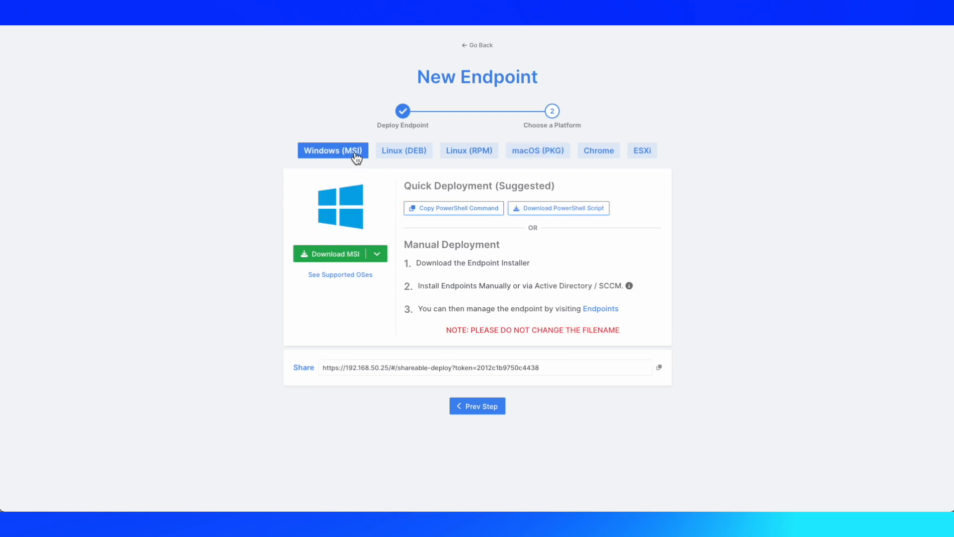
{"action": "left_click", "coordinate": [452, 207]}
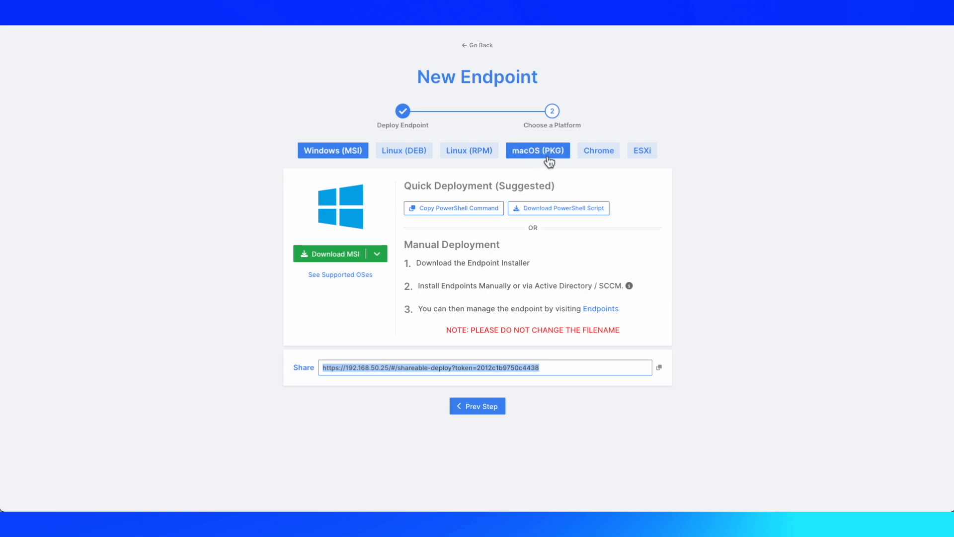
{"action": "left_click", "coordinate": [537, 150]}
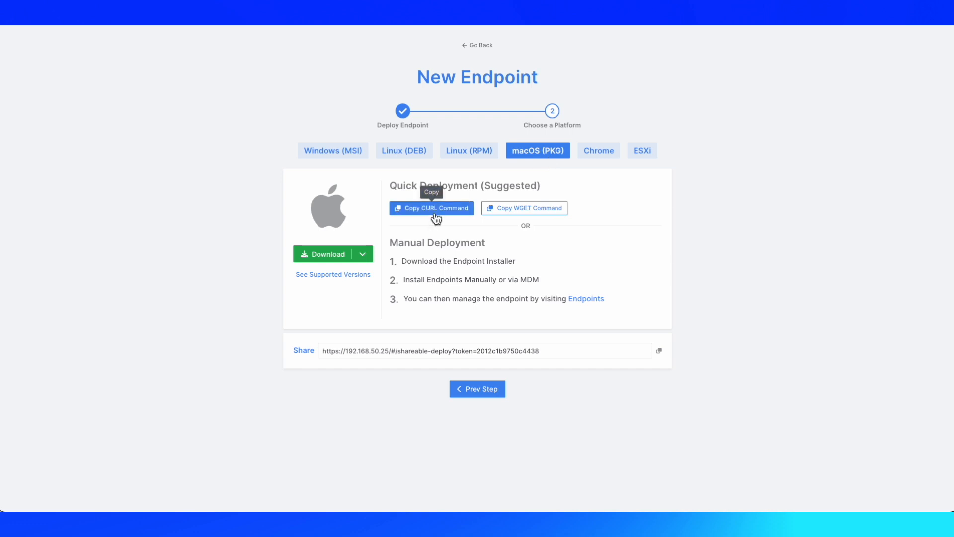
- Copy the macOS curl install command and run it in Test-Mac-Mini's Terminal
{"action": "left_click", "coordinate": [431, 208]}
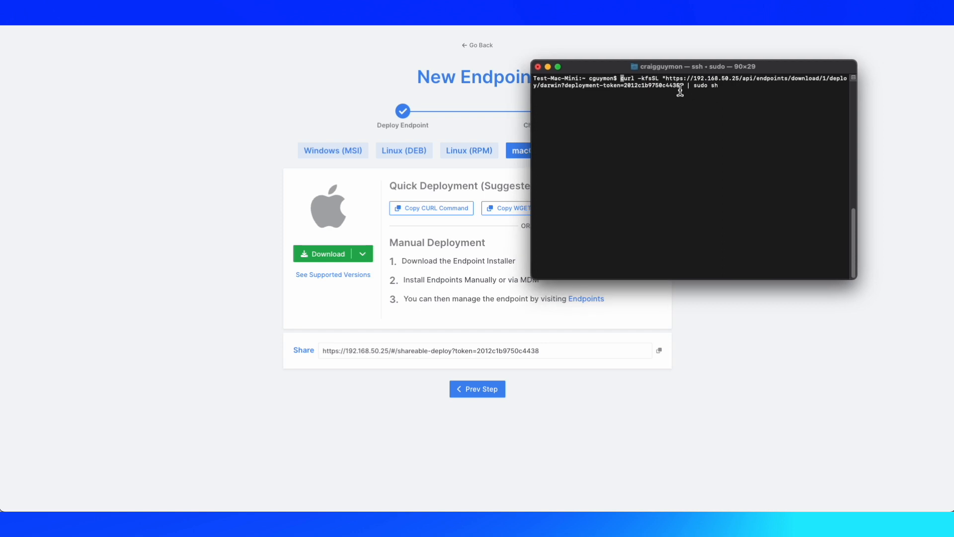
{"action": "key", "text": "Return"}
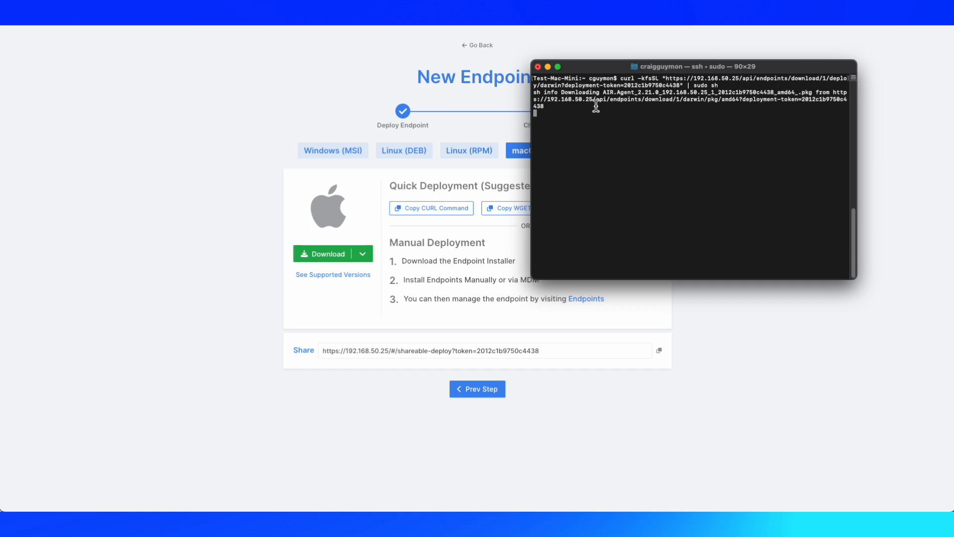
{"action": "mouse_move", "coordinate": [591, 112]}
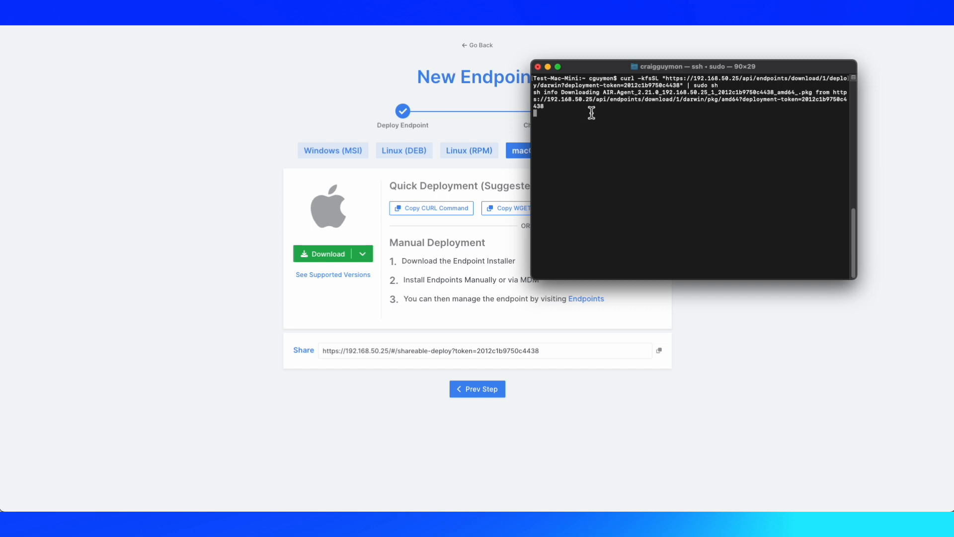
{"action": "left_click_drag", "start_coordinate": [695, 66], "coordinate": [908, 66]}
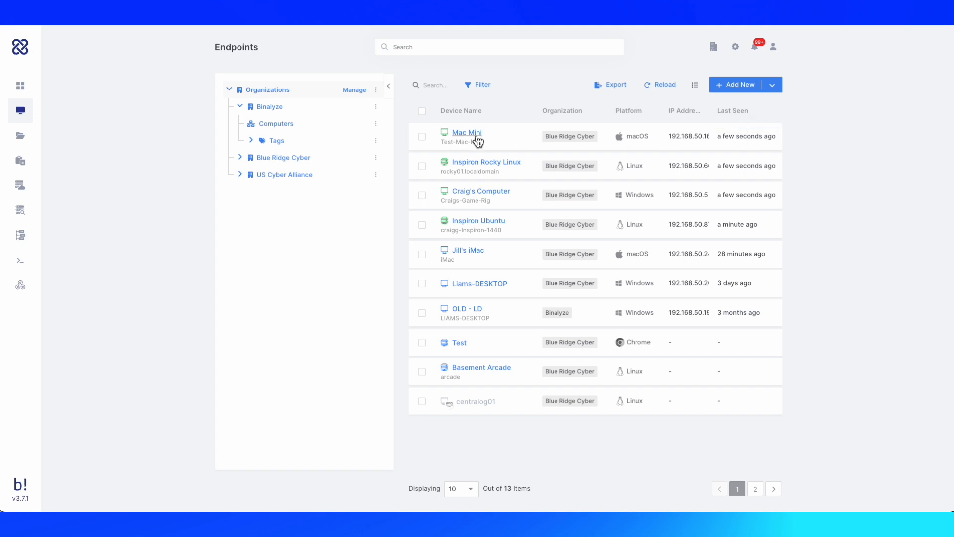
- Open the Mac Mini endpoint's details: online, managed, macOS, agent 2.21.0
{"action": "left_click", "coordinate": [466, 133]}
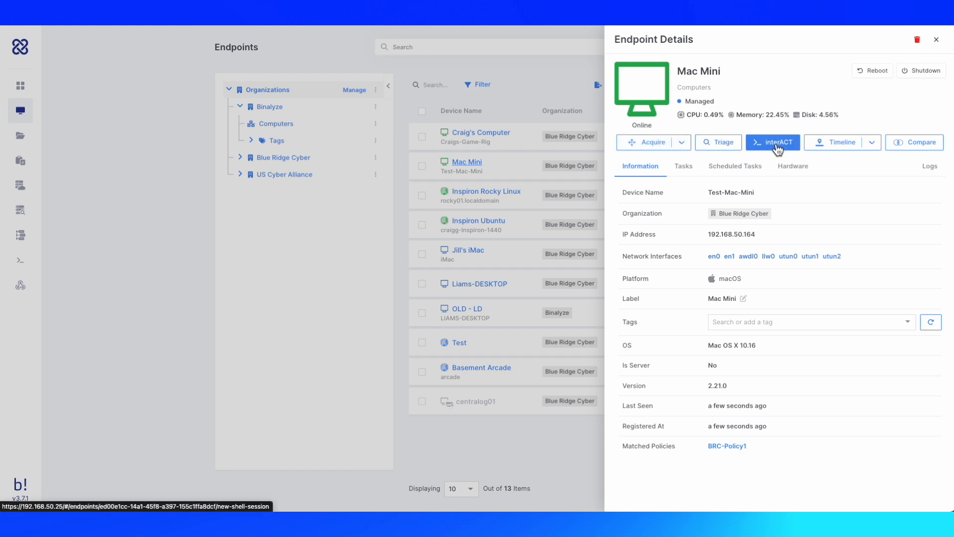
{"action": "left_click", "coordinate": [914, 142]}
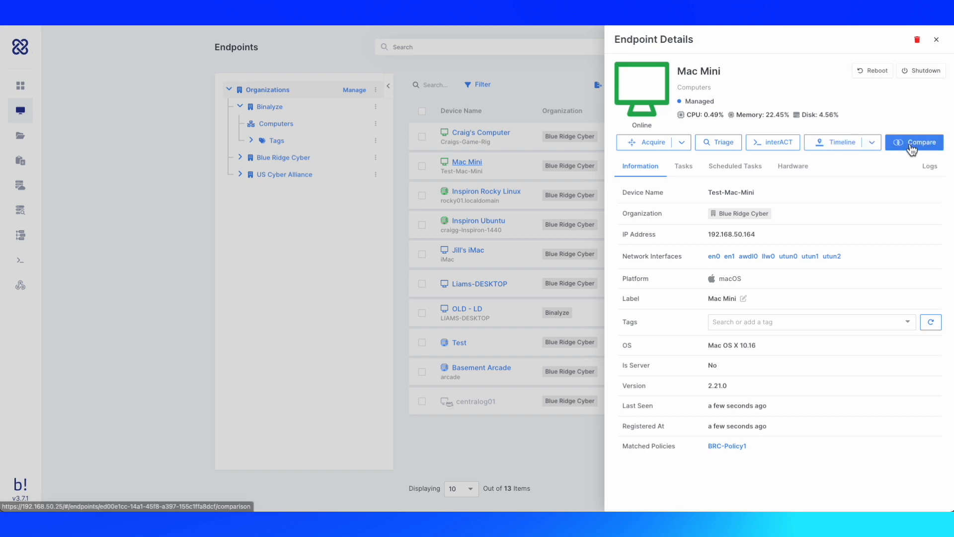